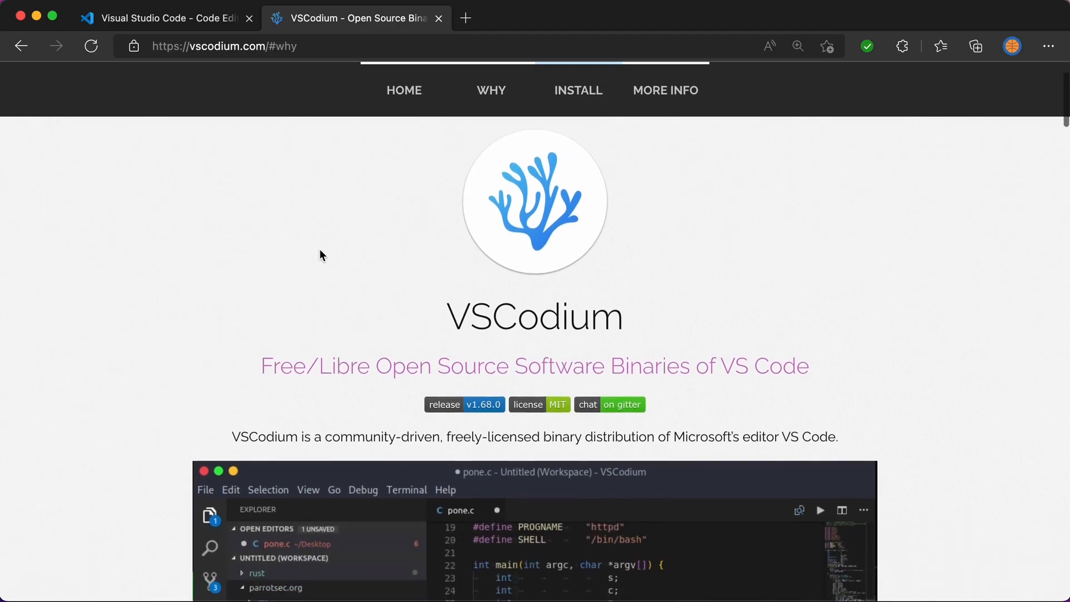
- Scroll down the vscodium.com page past the screenshot to the 'Why Does This Exist' licensing and telemetry explanation
scroll(down, 3)
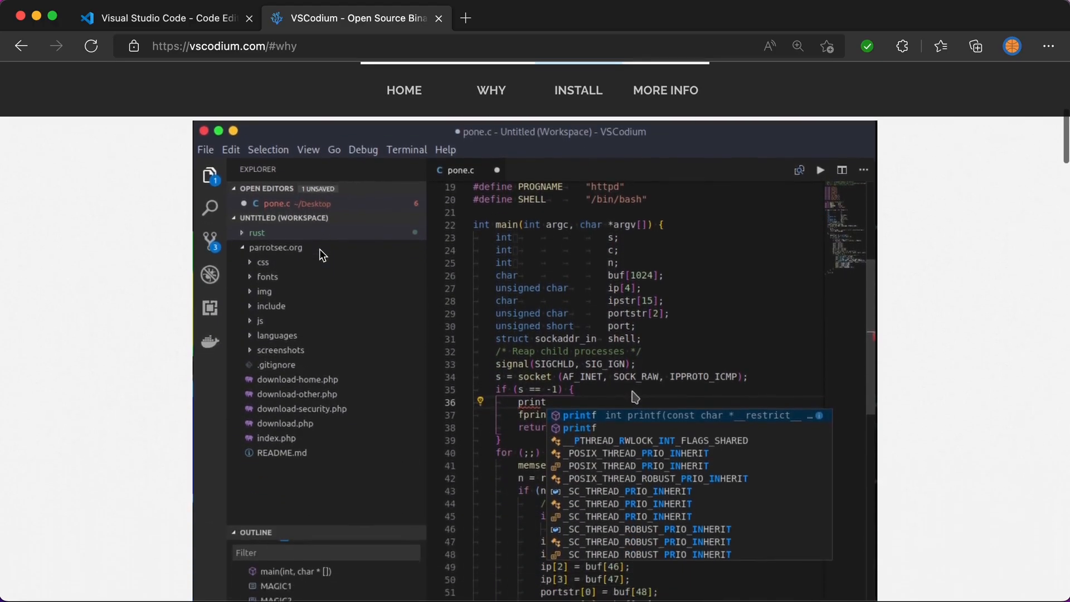
scroll(down, 3)
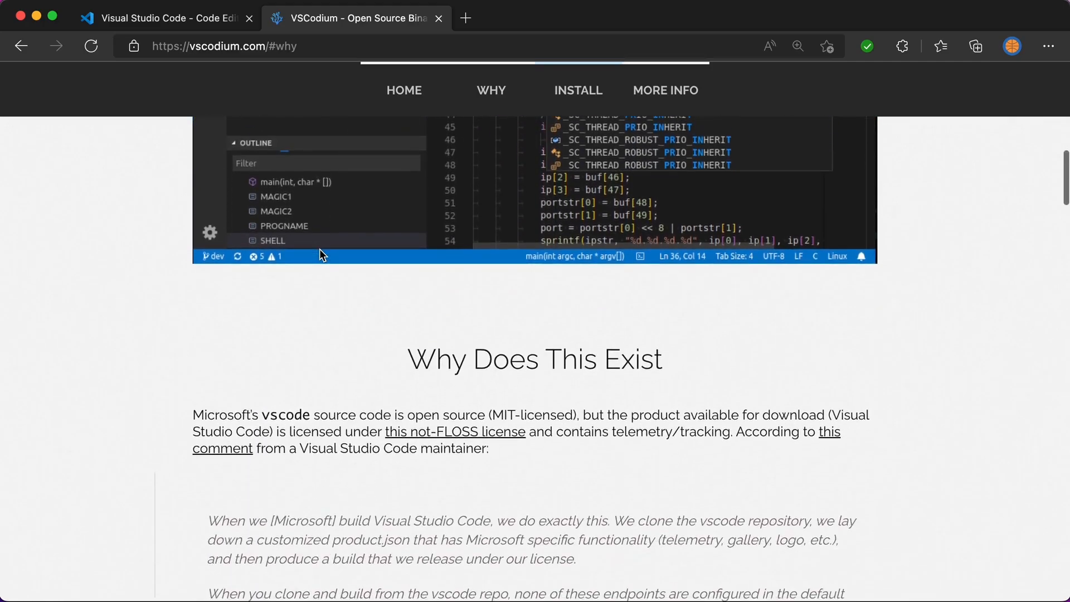
scroll(down, 3)
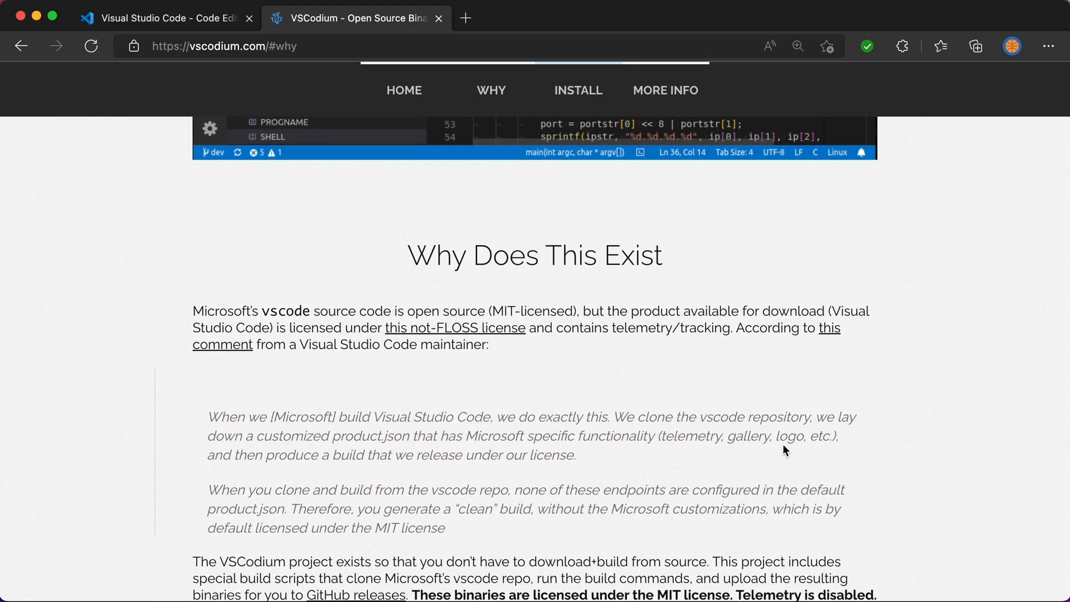
mouse_move(786, 451)
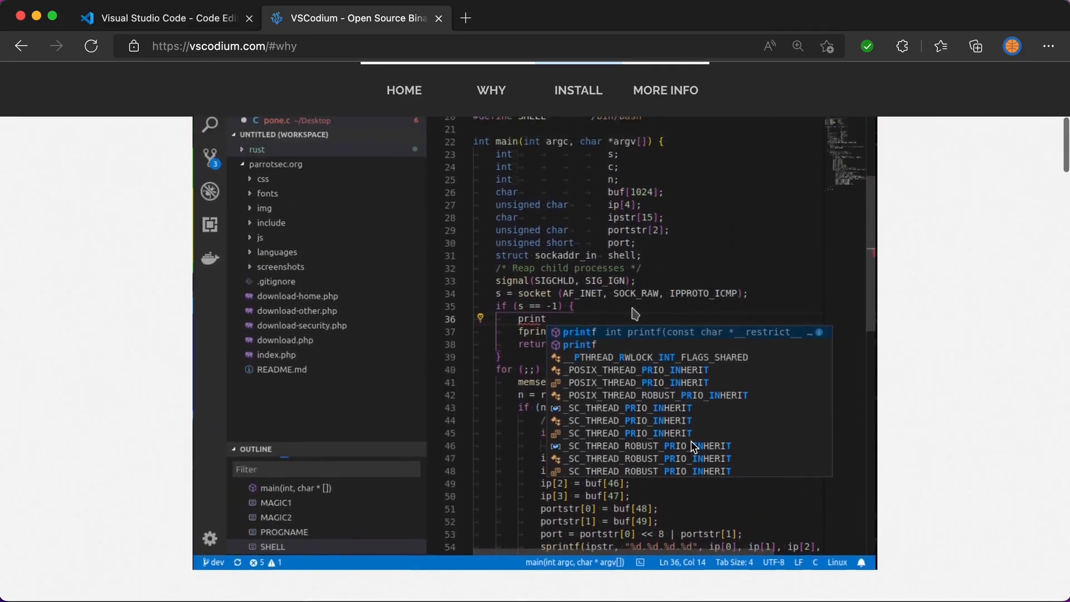
scroll(down, 3)
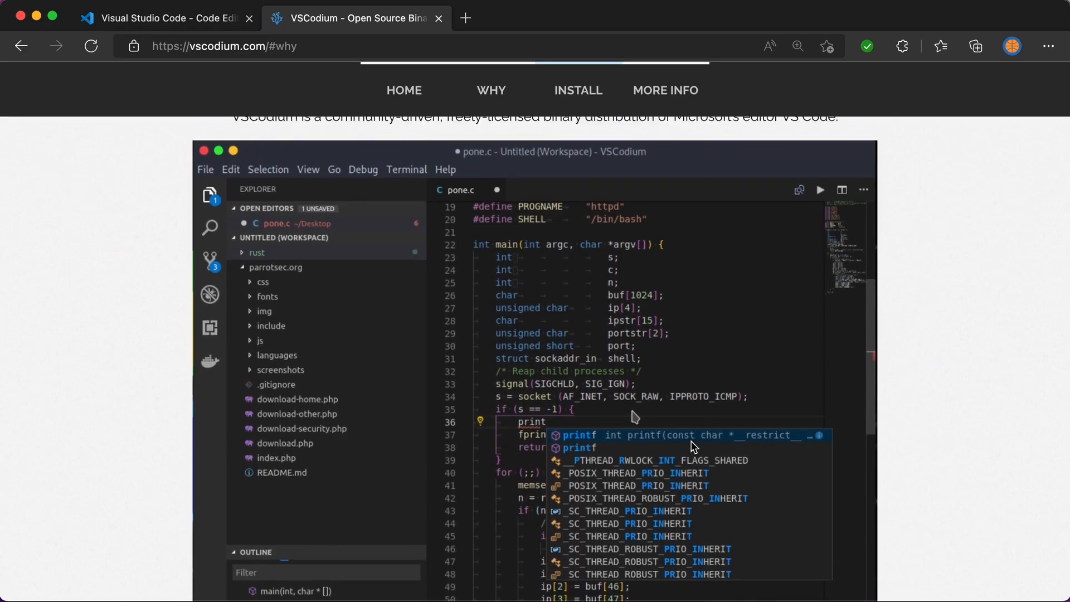
scroll(down, 3)
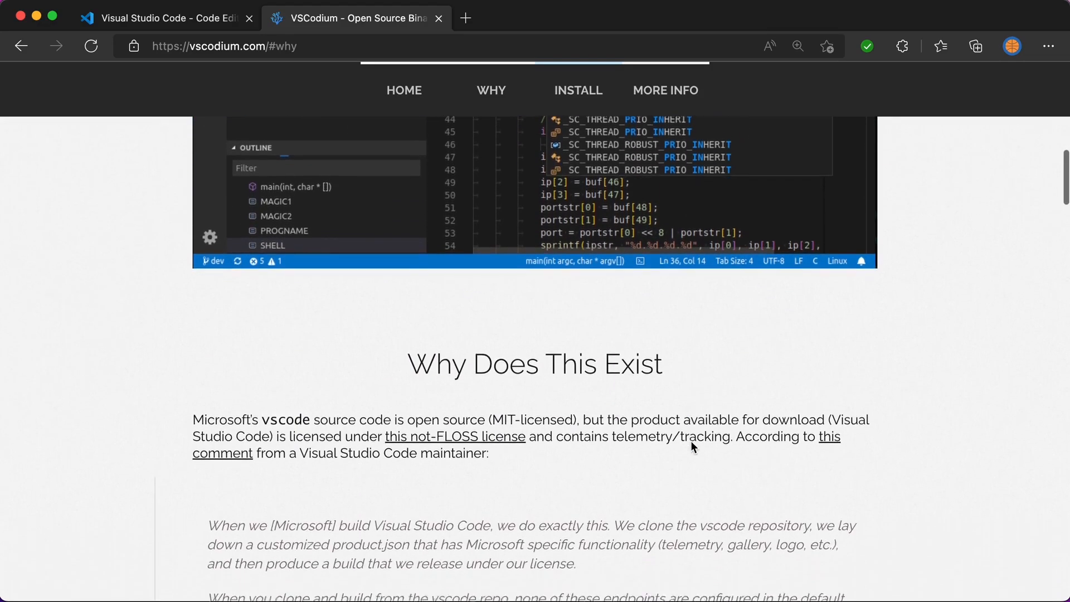
scroll(down, 3)
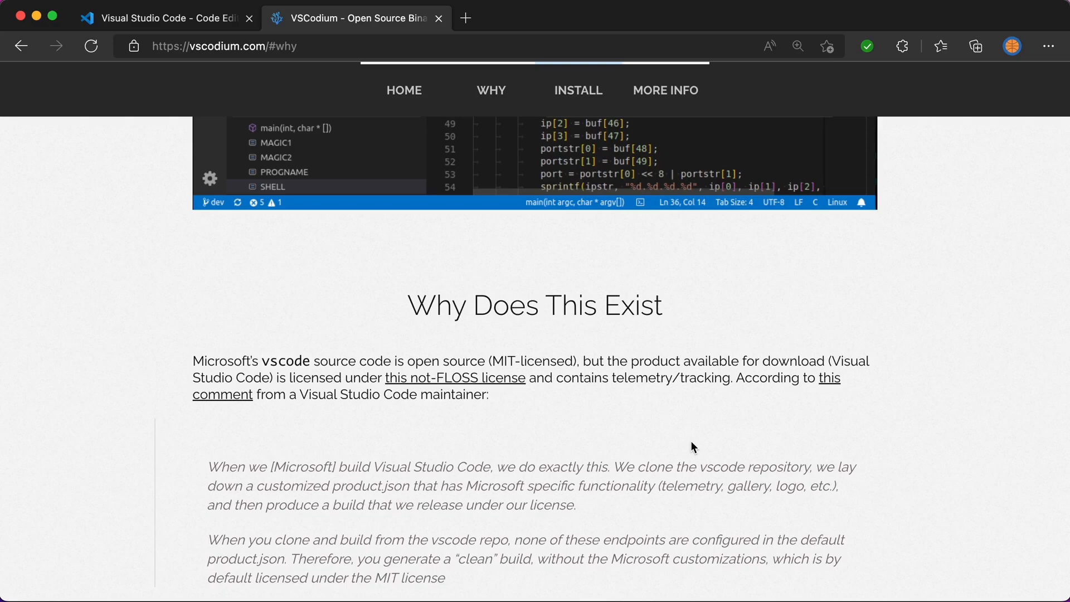
scroll(down, 3)
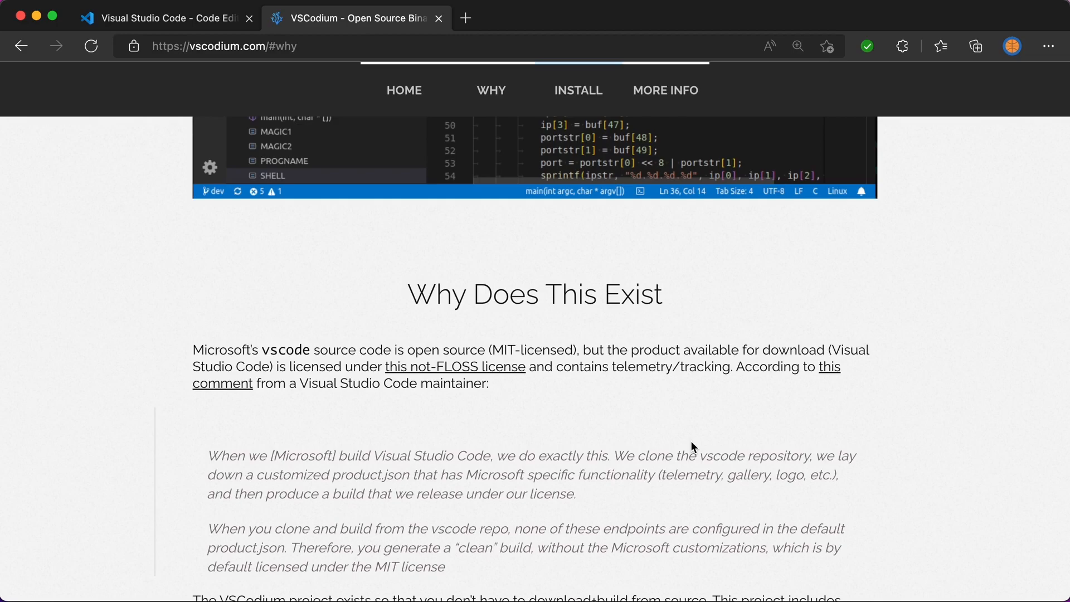
- Switch to the Visual Studio Code homepage tab showing the Mac Universal download and feature highlights
click(164, 18)
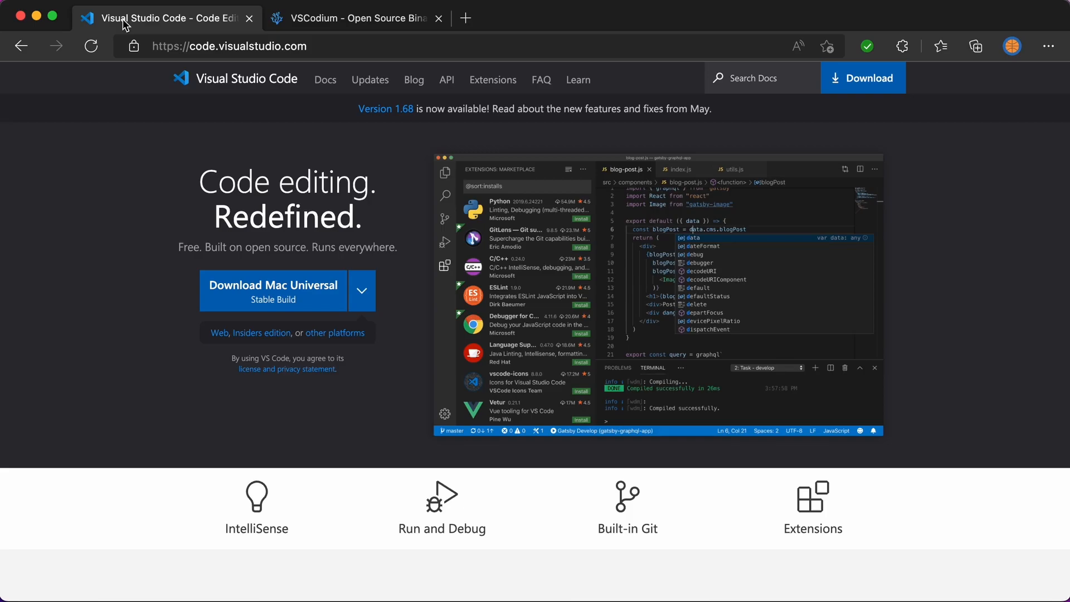
scroll(down, 3)
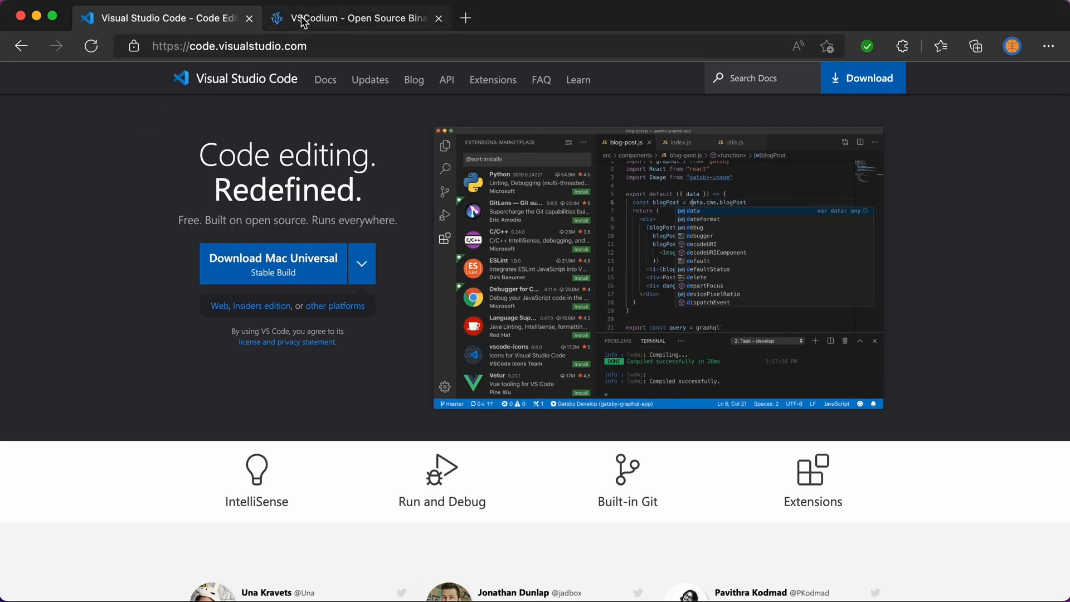
- Switch back to the VSCodium tab showing the MIT-licensed, telemetry-free binaries explanation
click(354, 17)
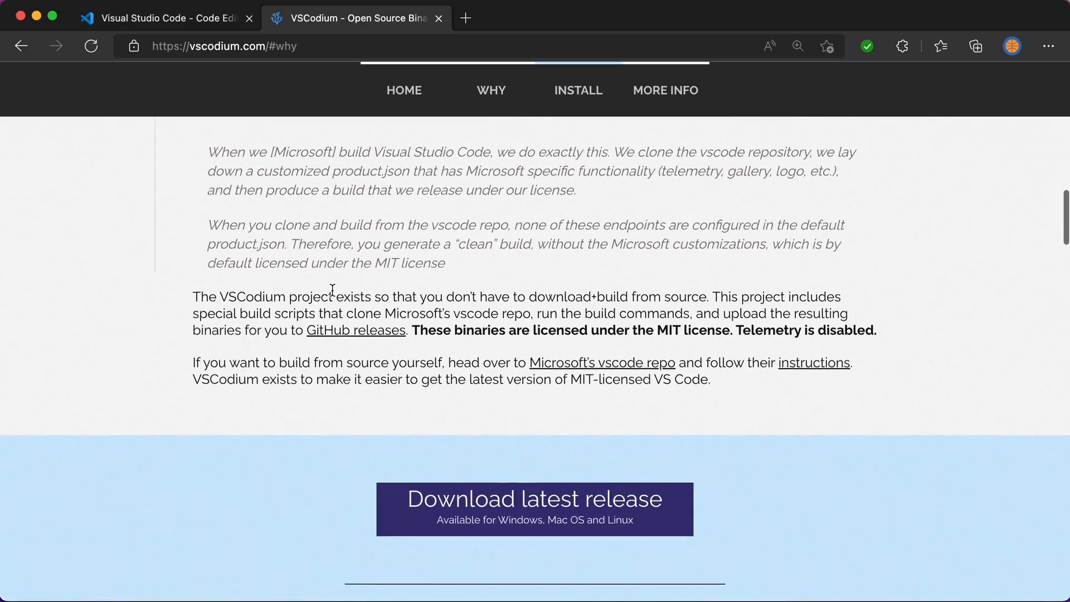
- Scroll past 'Download latest release' to the Homebrew, WinGet, Chocolatey and Scoop install instructions
scroll(down, 3)
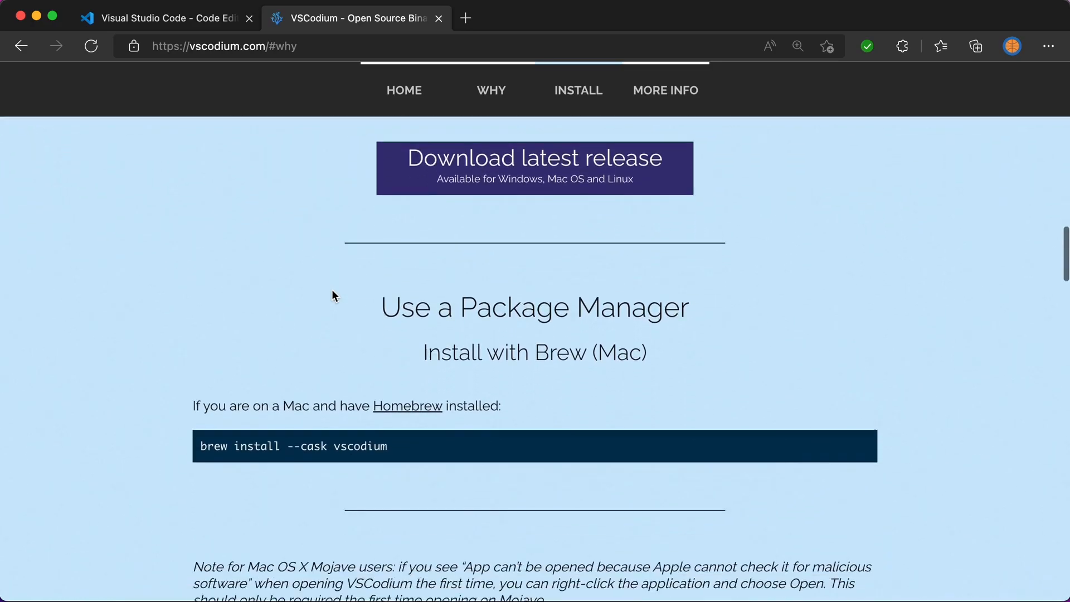
scroll(down, 3)
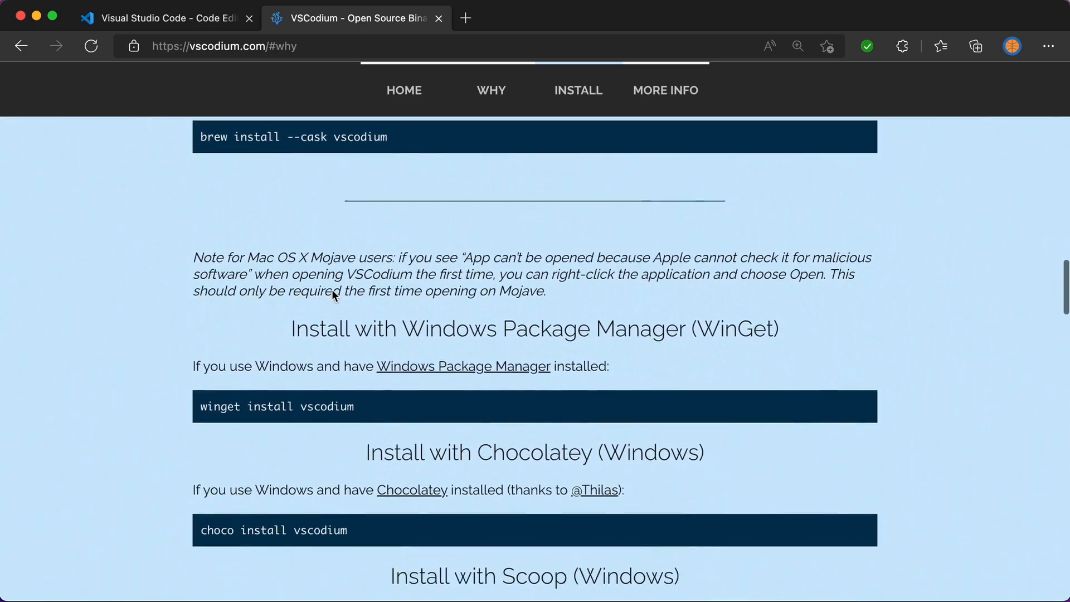
scroll(down, 3)
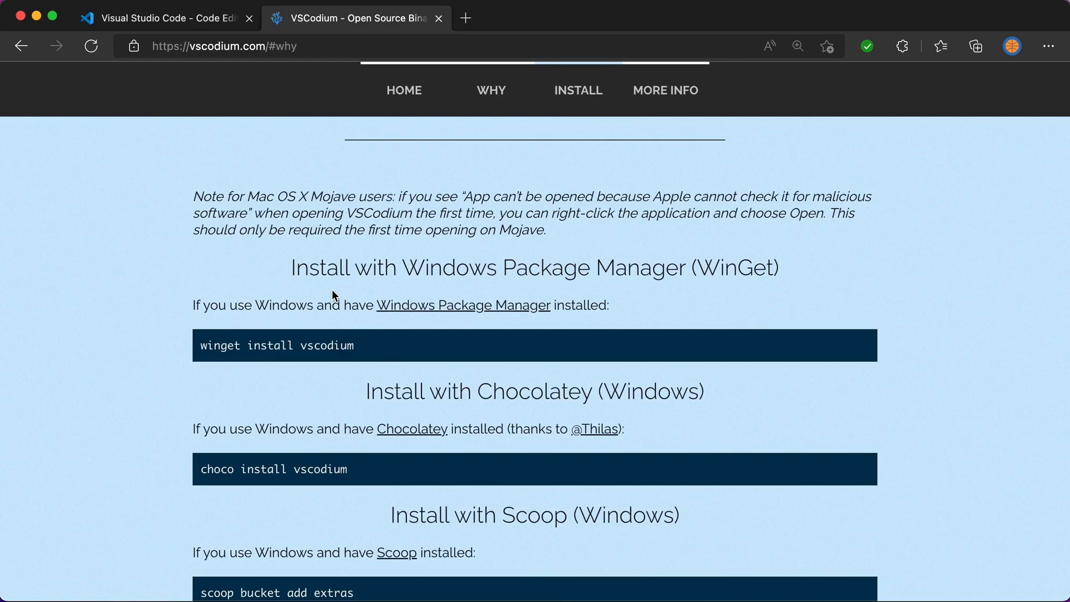